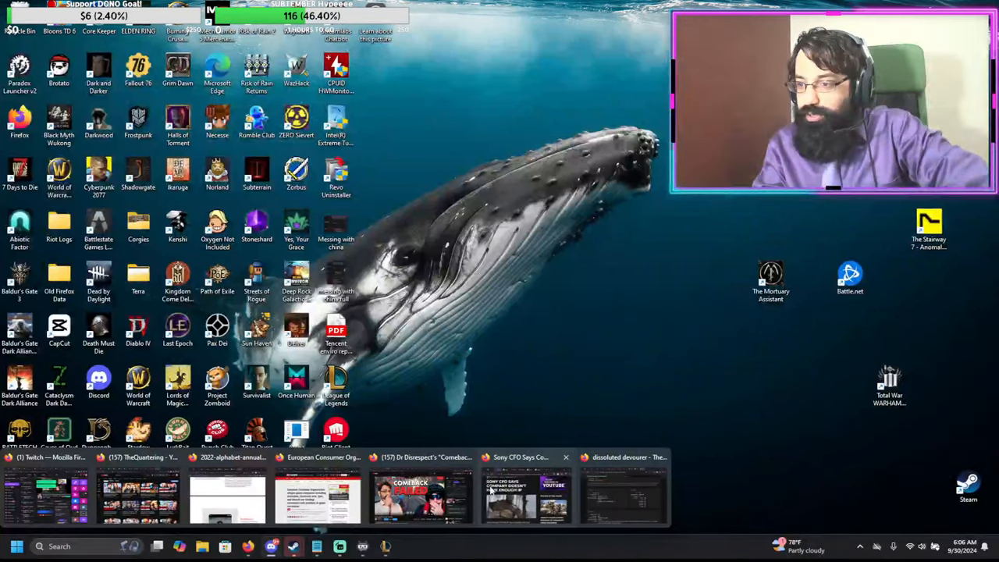
# Step: Bring the Firefox browser window to the front from the taskbar to reach X's Explore page
pyautogui.click(421, 496)
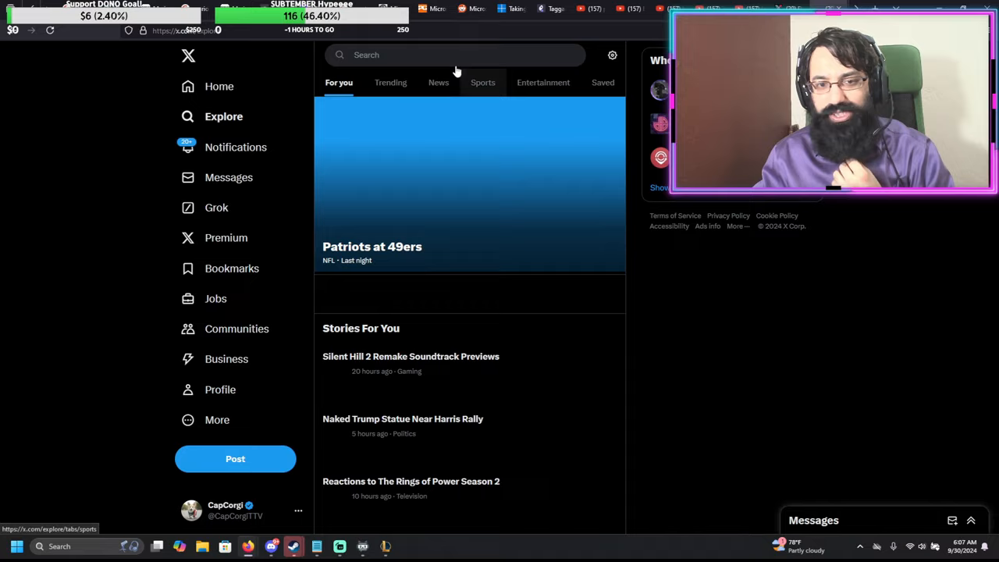
# Step: Search X for "frog deadlock" and scroll through the Top results
pyautogui.click(457, 55)
pyautogui.write('frog deadlock')
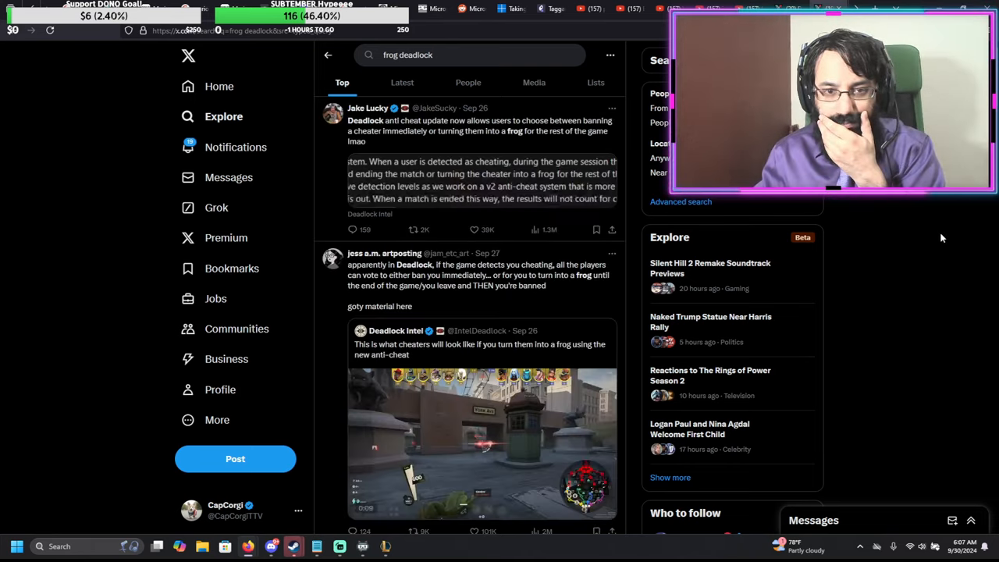
pyautogui.scroll(-3)
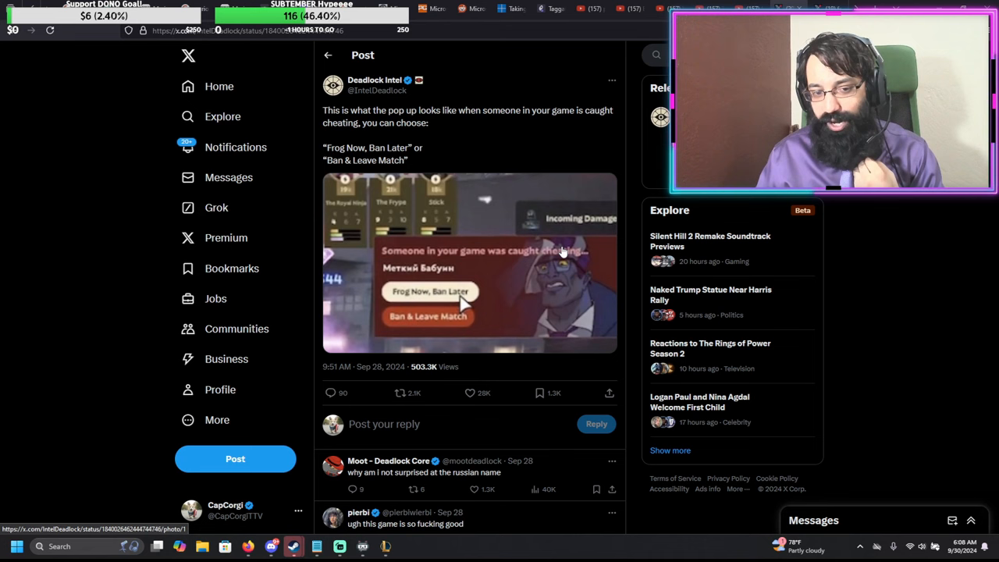
pyautogui.moveTo(430, 279)
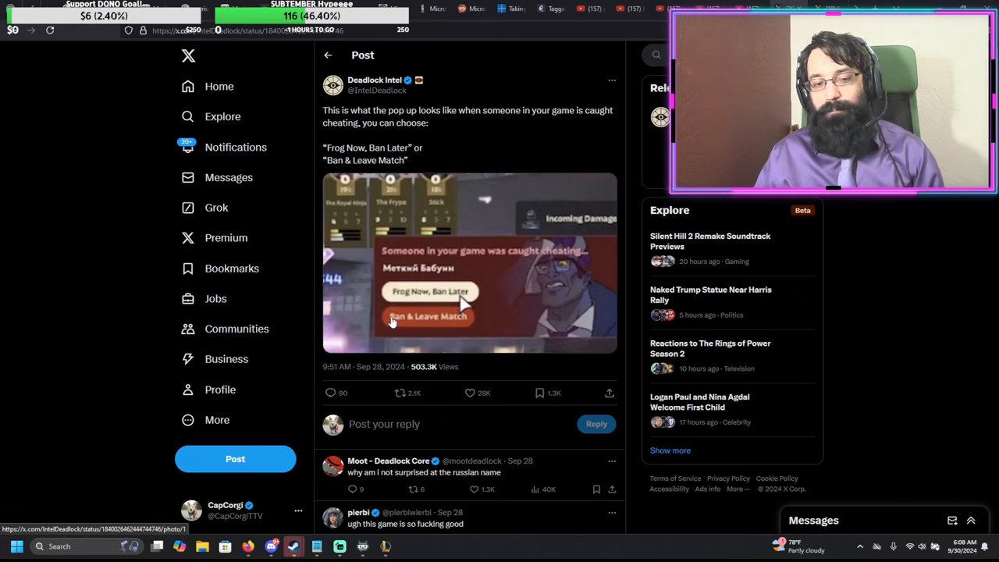
pyautogui.moveTo(446, 320)
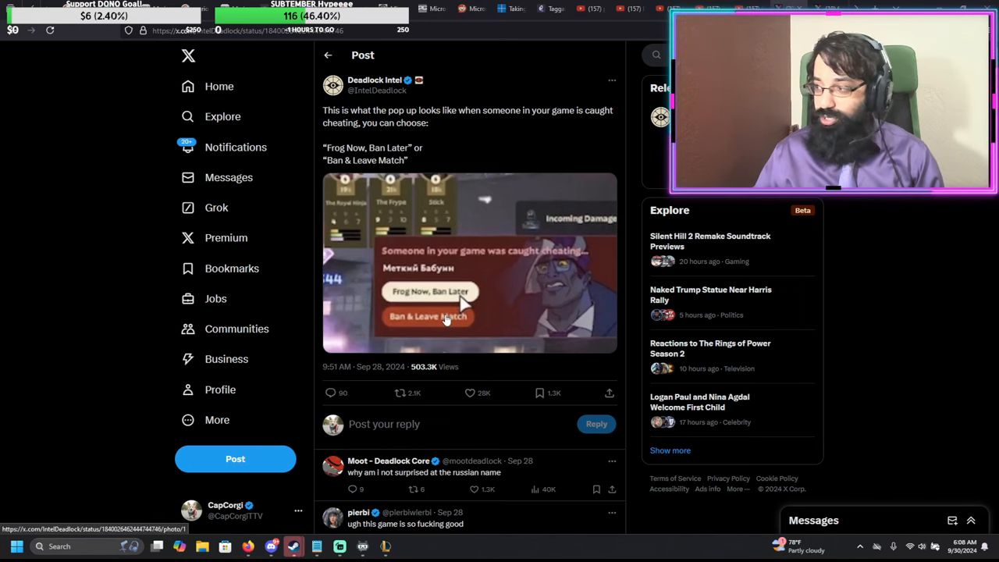
pyautogui.moveTo(421, 299)
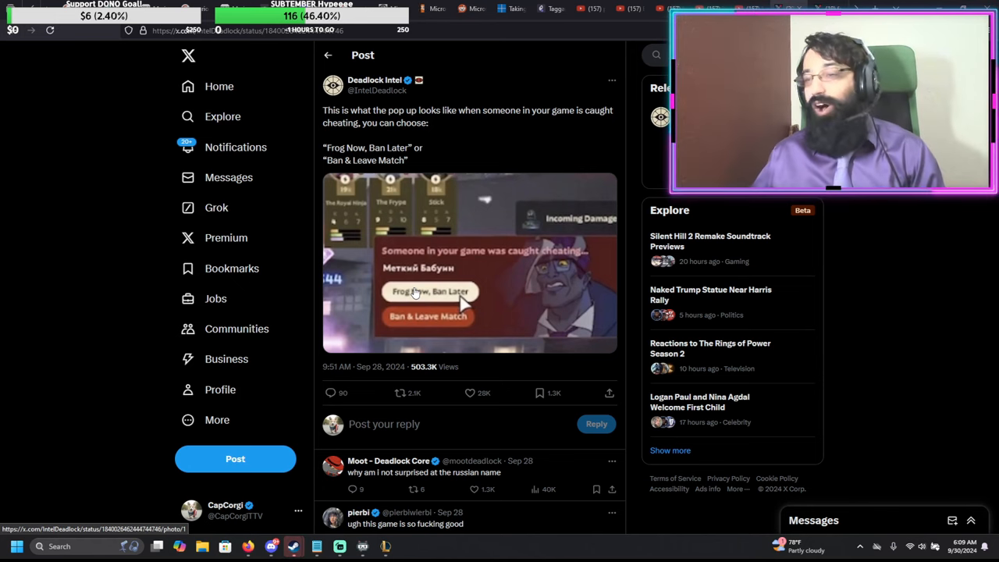
pyautogui.moveTo(565, 168)
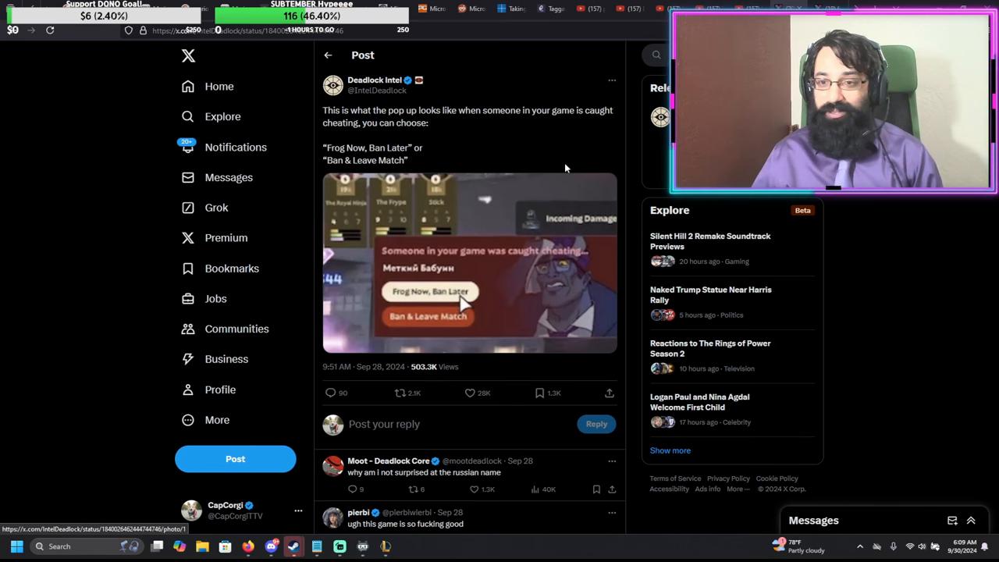
pyautogui.moveTo(823, 2)
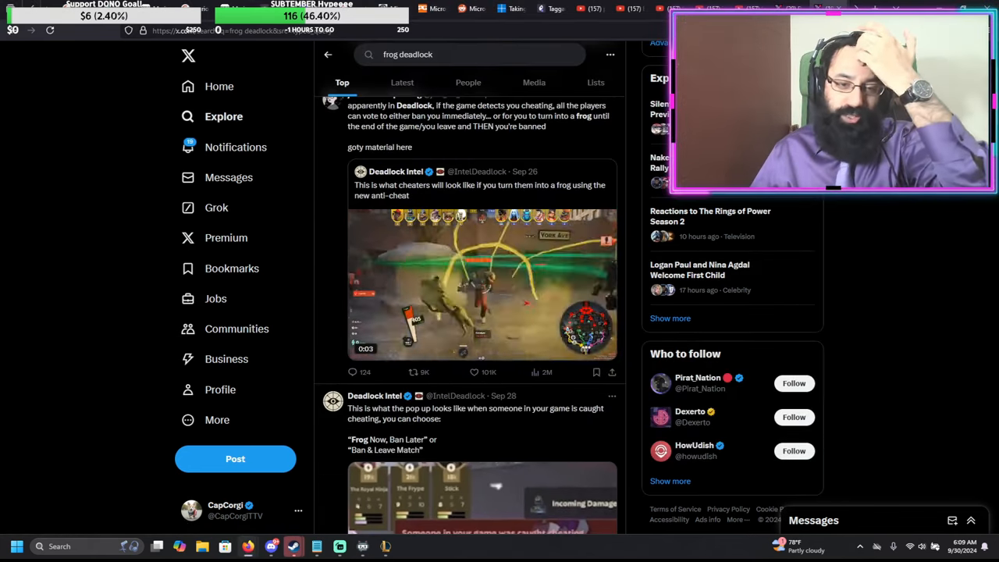
pyautogui.click(482, 281)
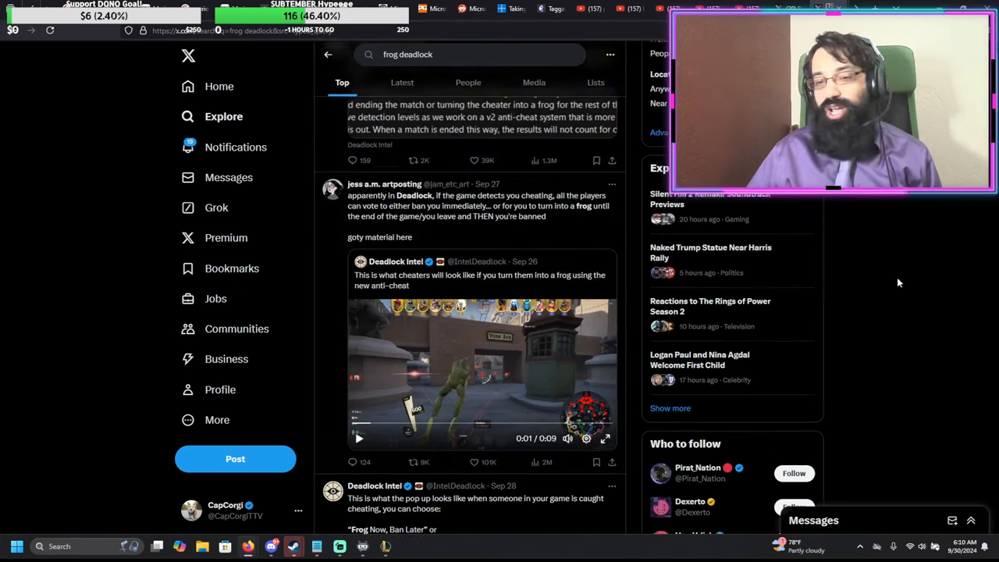
pyautogui.scroll(3)
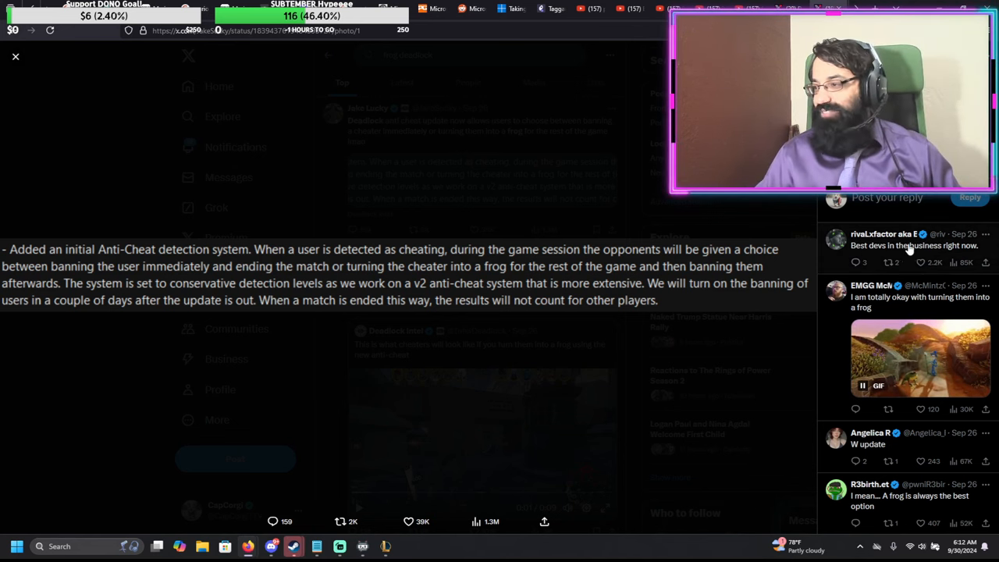
# Step: Scroll the patch-notes photo's replies down past the golden-frog MVP reply and Turn to Frog card
pyautogui.scroll(-3)
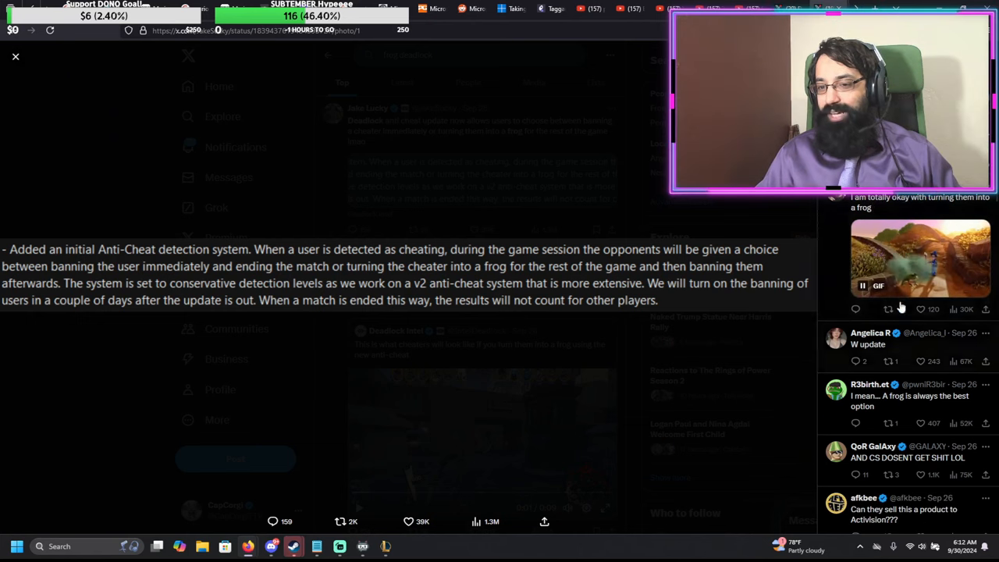
pyautogui.scroll(-3)
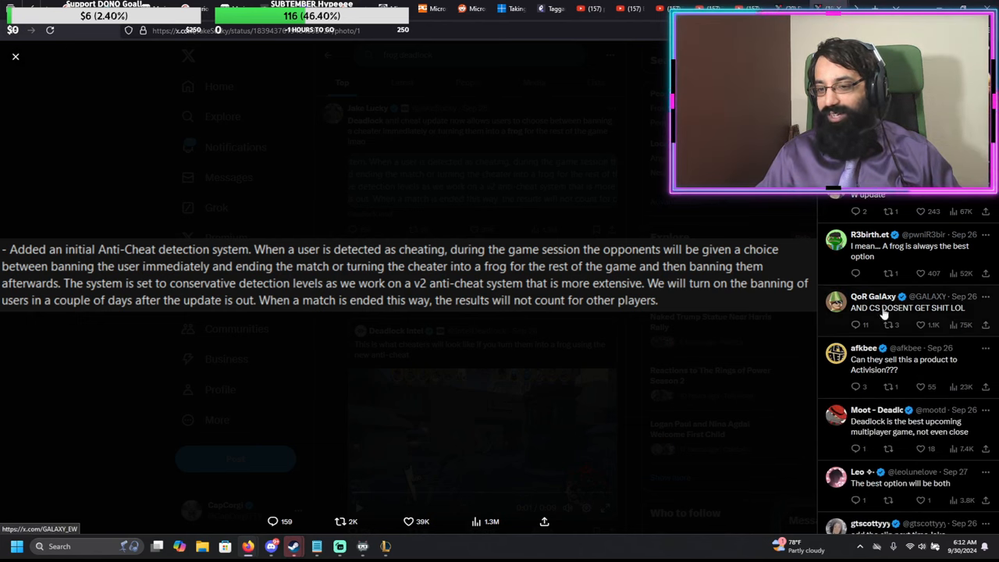
pyautogui.moveTo(920, 342)
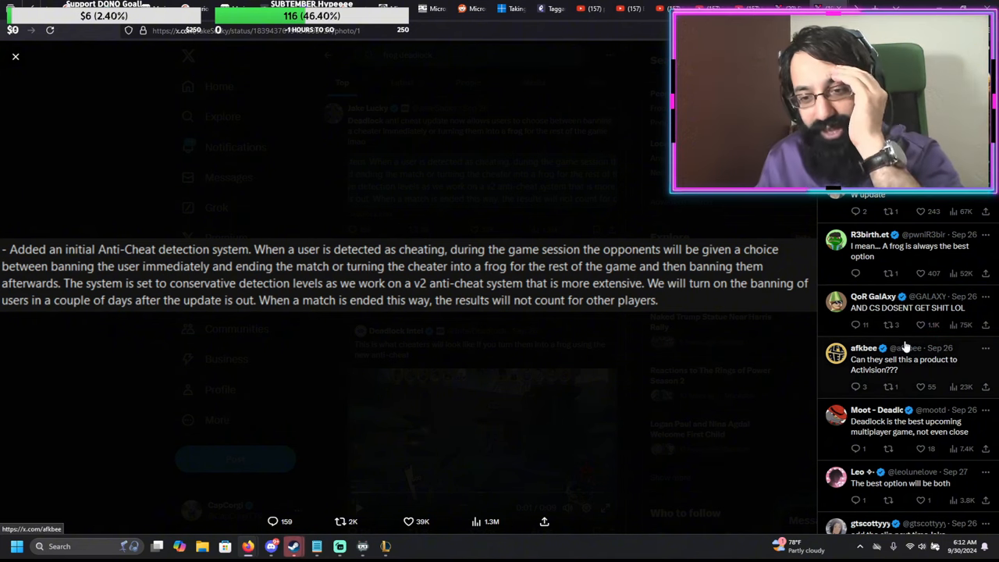
pyautogui.scroll(-3)
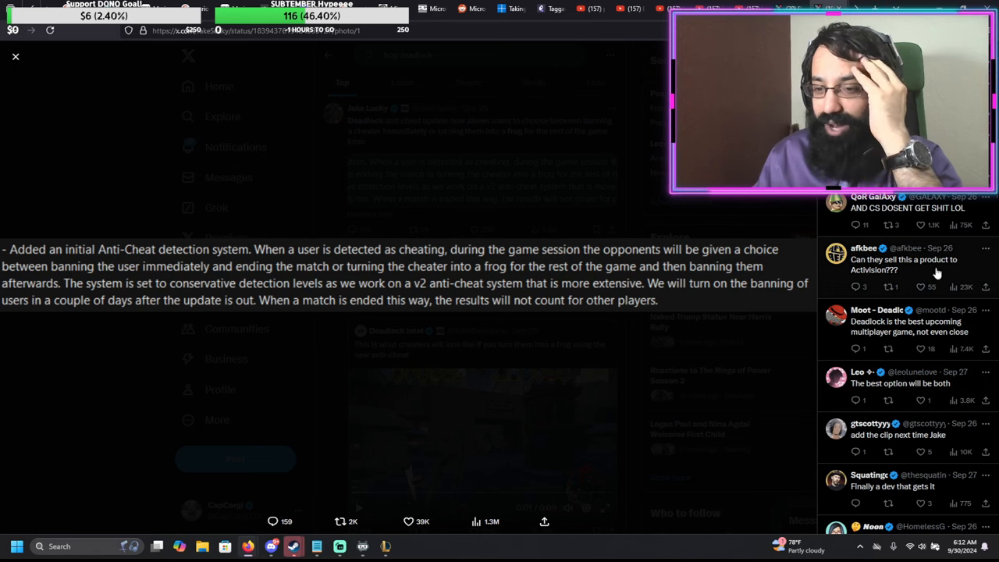
pyautogui.scroll(-3)
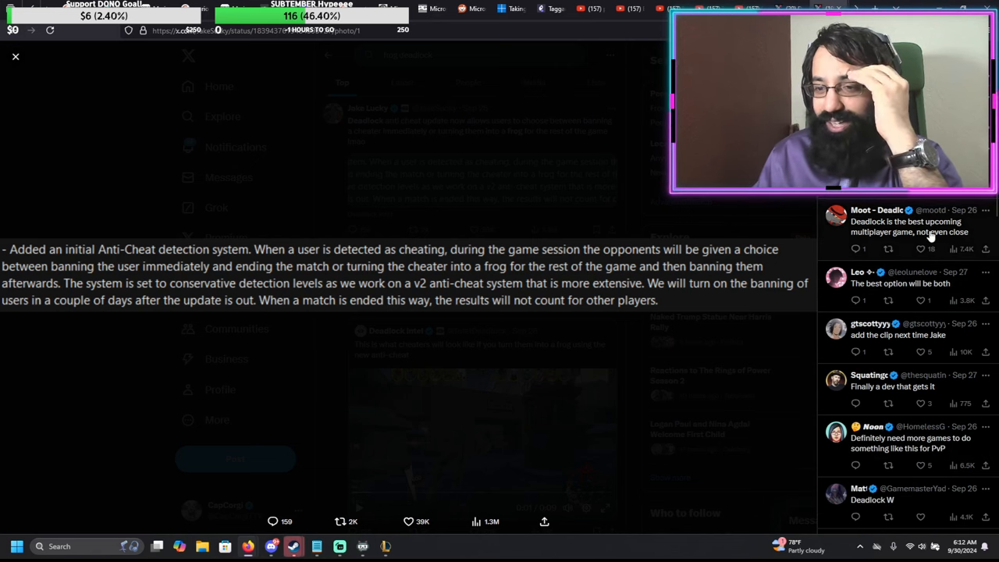
pyautogui.scroll(-3)
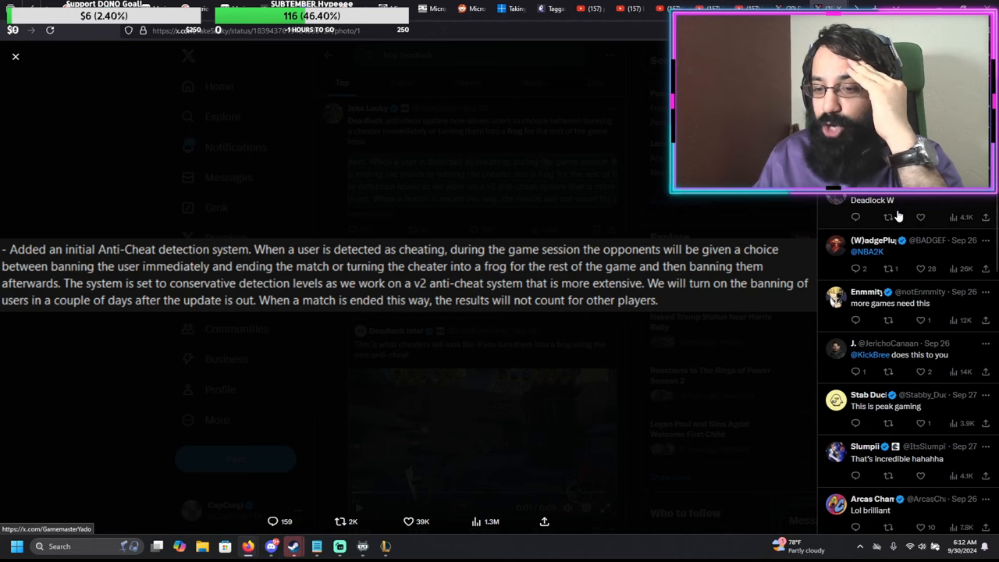
pyautogui.scroll(-3)
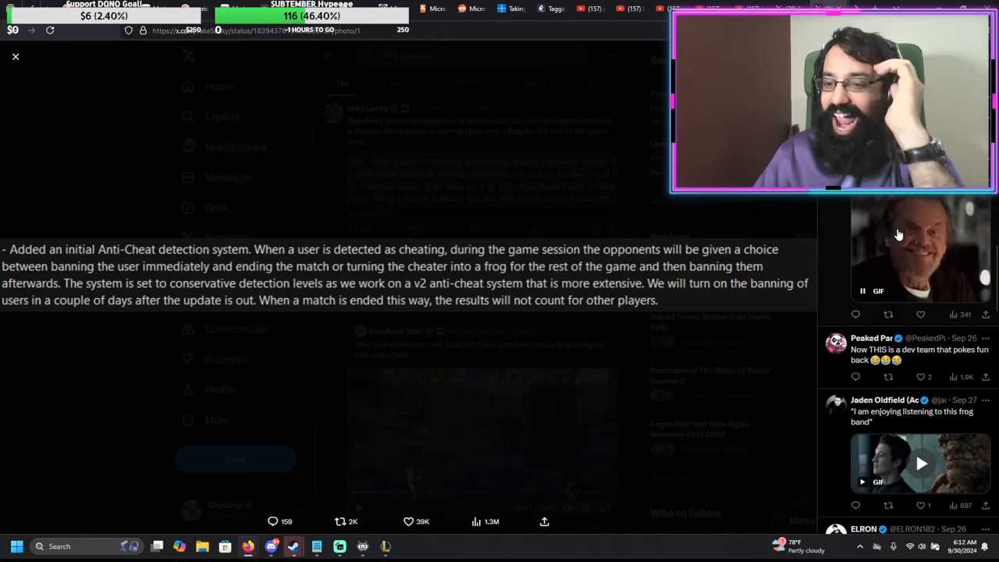
pyautogui.scroll(-3)
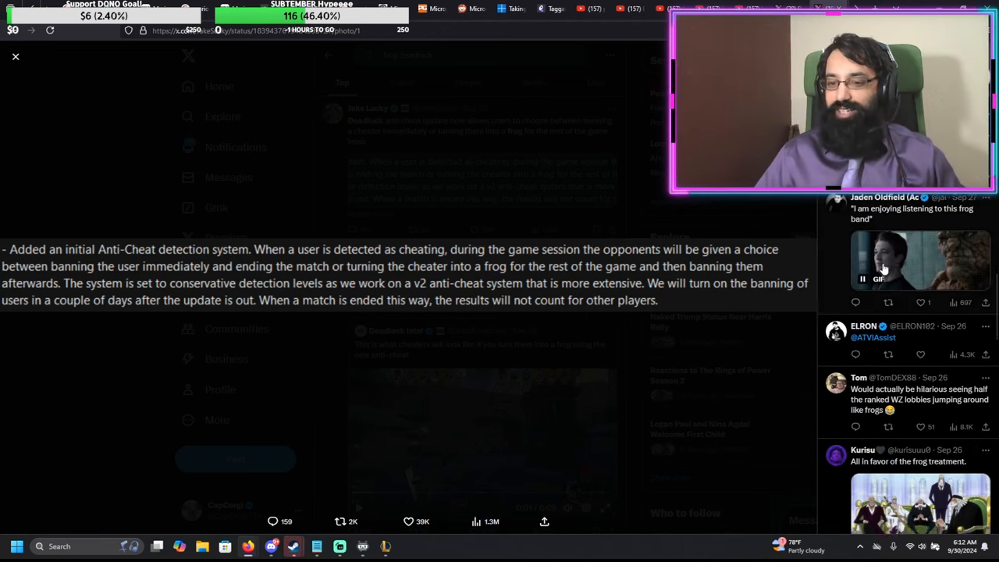
pyautogui.scroll(-3)
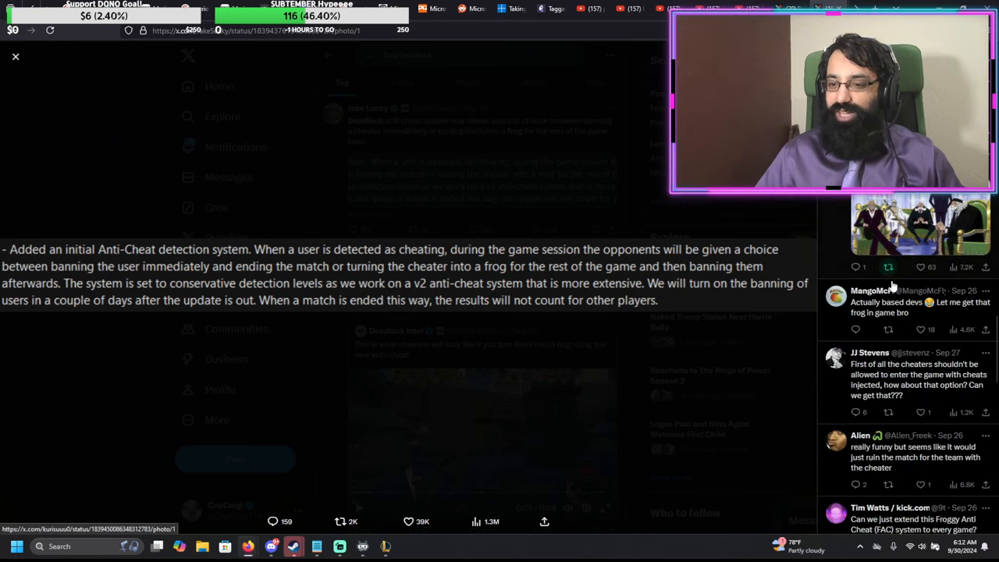
pyautogui.scroll(-3)
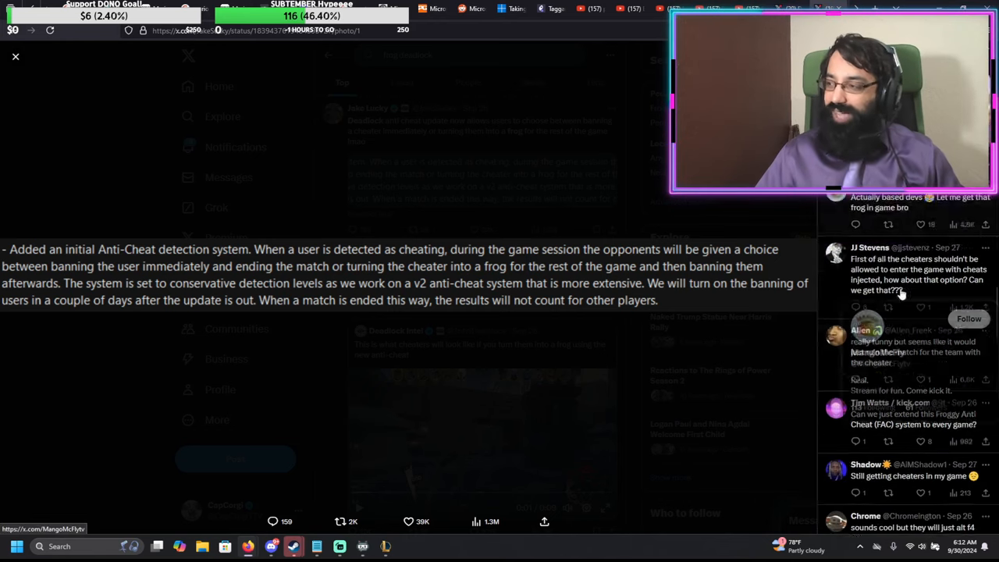
pyautogui.scroll(-3)
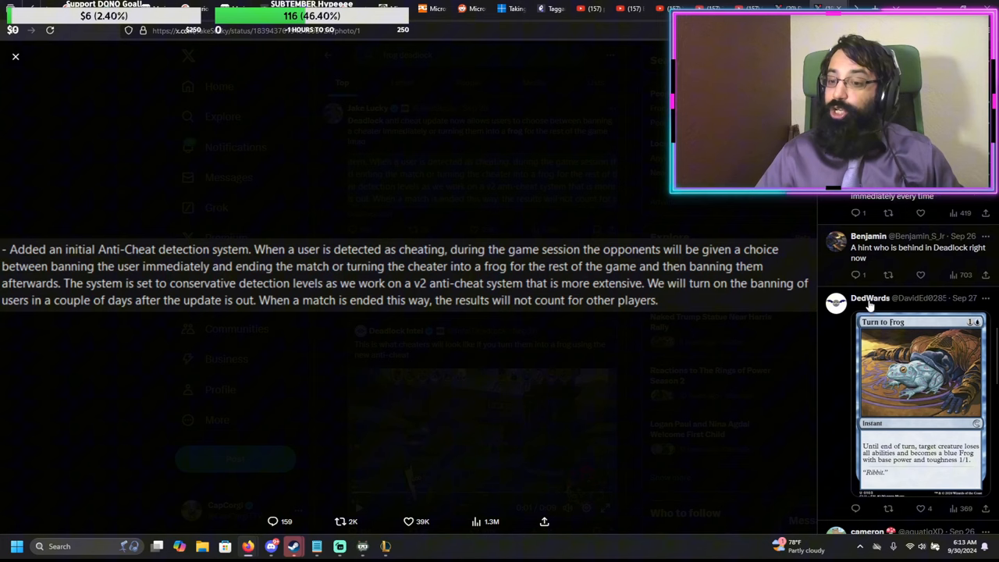
pyautogui.scroll(-3)
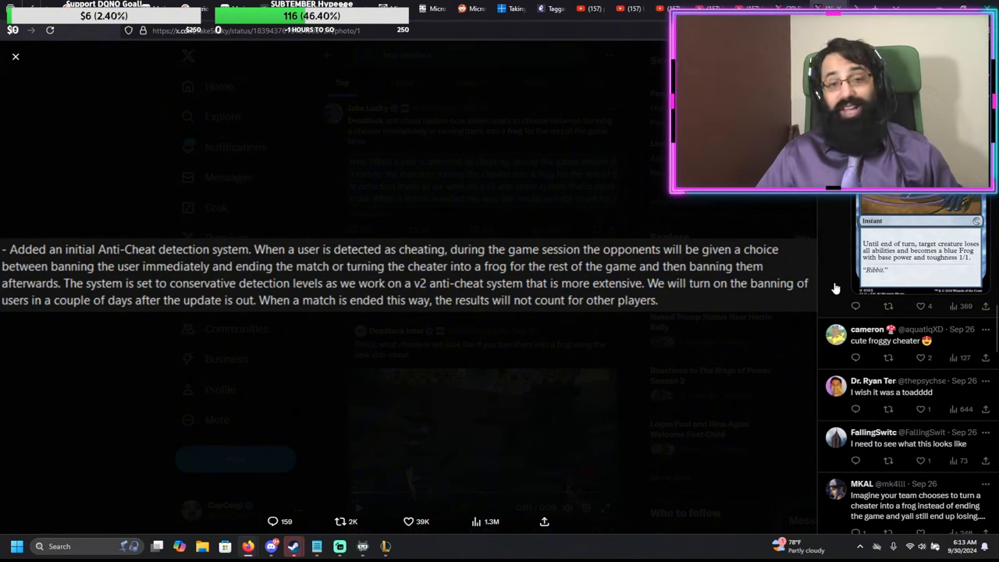
pyautogui.scroll(-3)
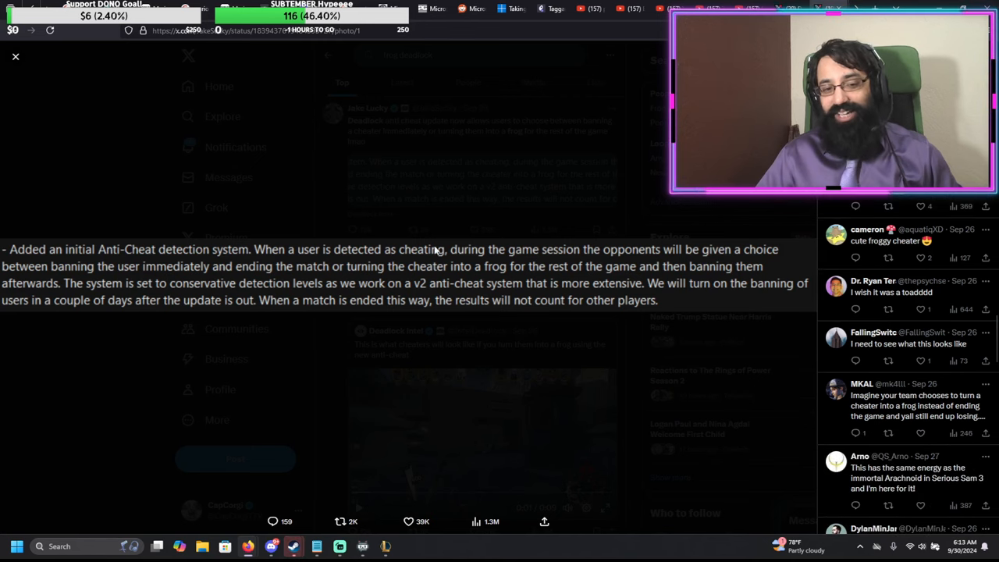
pyautogui.scroll(-3)
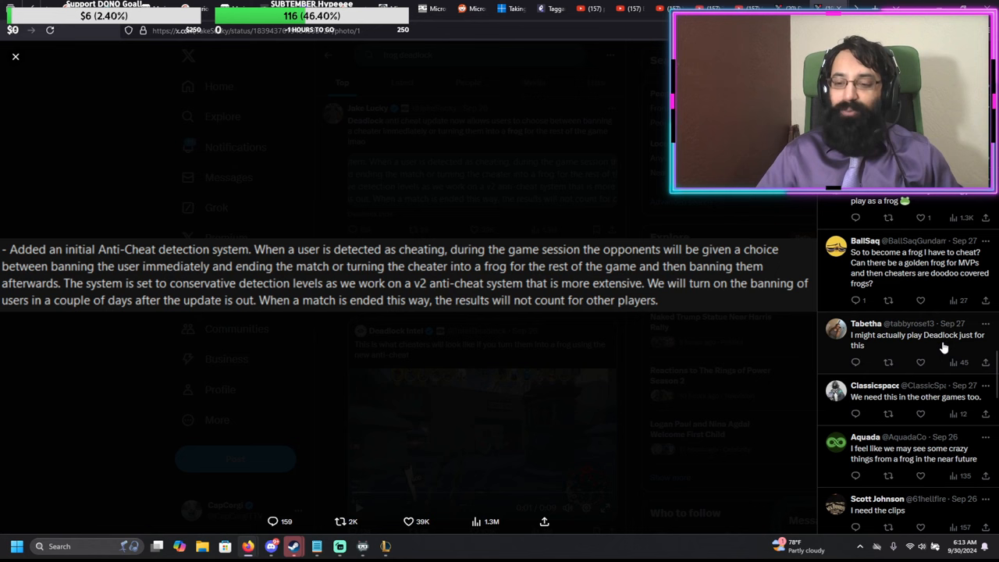
pyautogui.moveTo(944, 352)
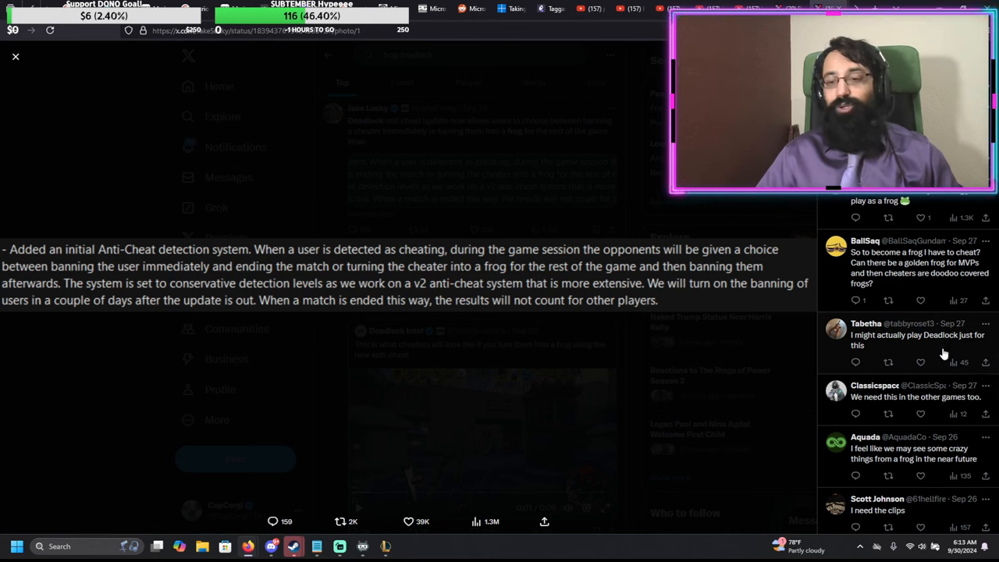
pyautogui.scroll(-3)
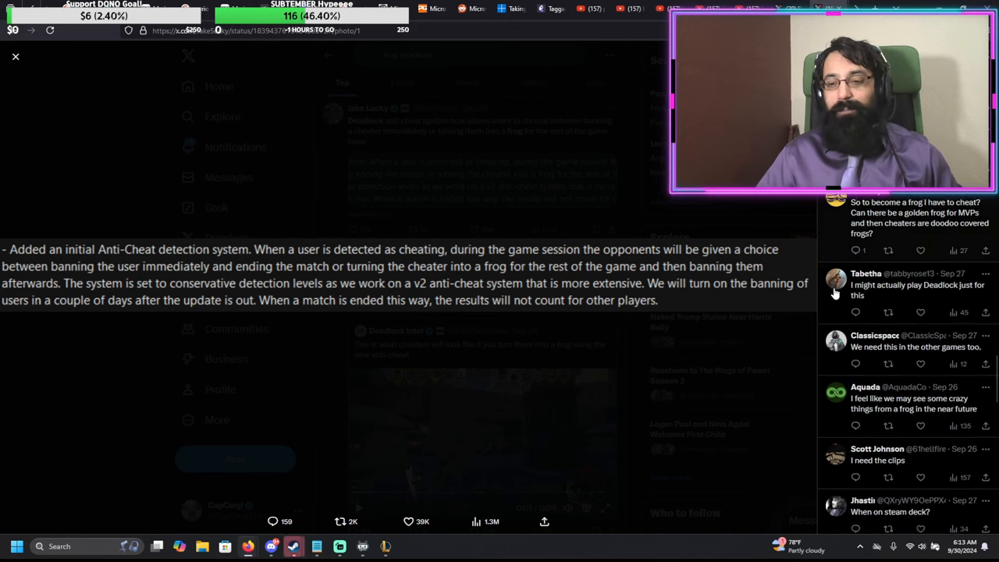